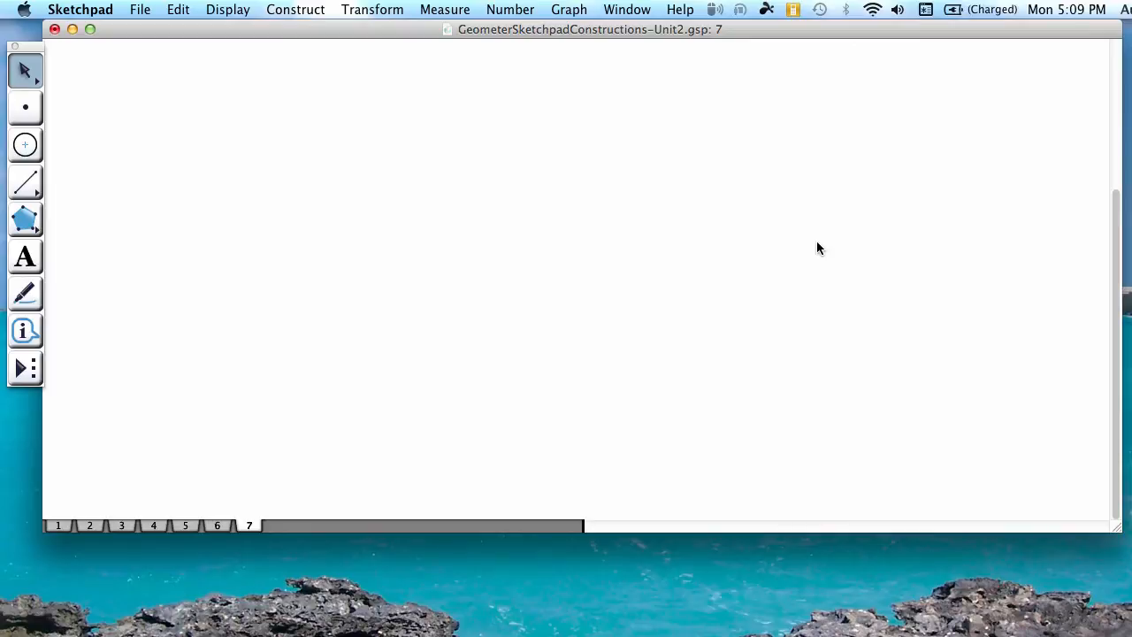
pyautogui.moveTo(775, 254)
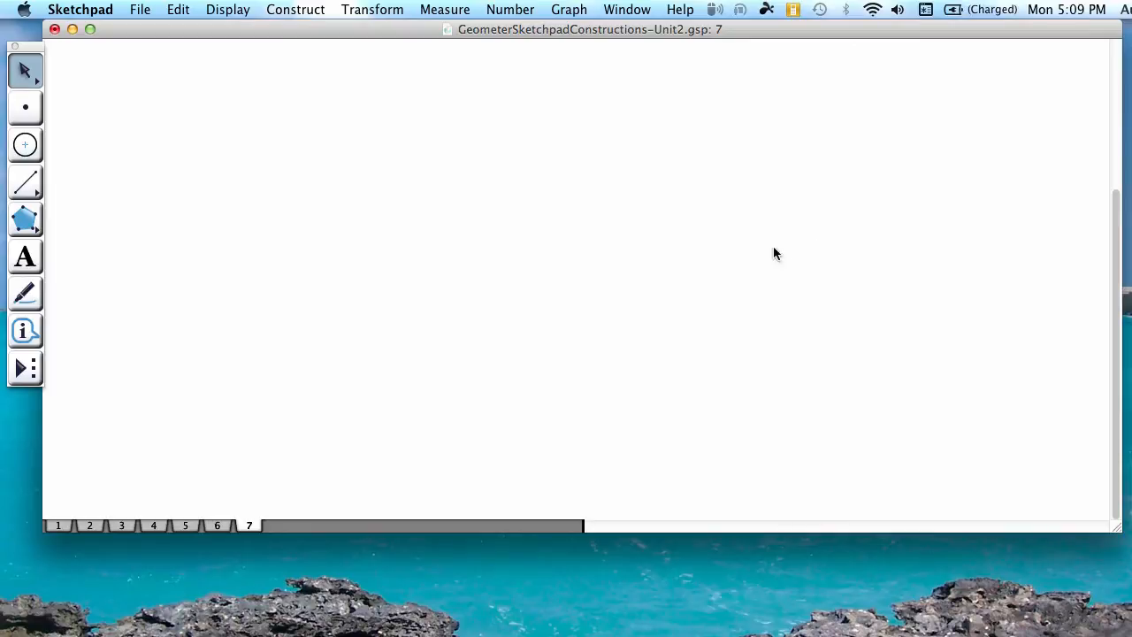
# - Draw a short segment in the upper left of the sketch with the Straightedge tool
pyautogui.click(25, 182)
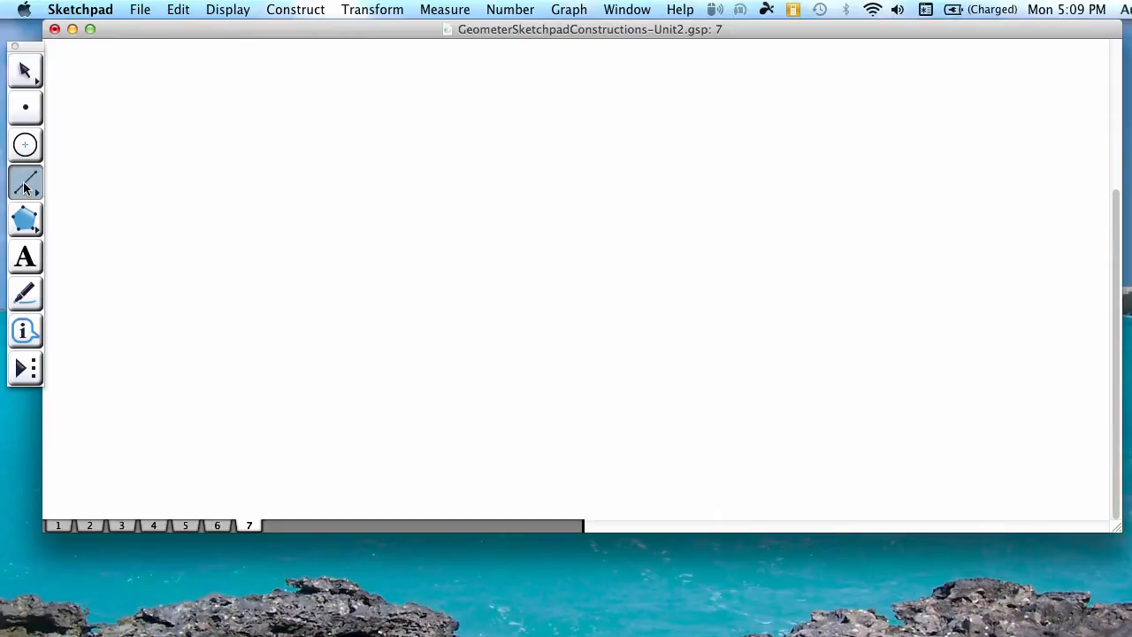
pyautogui.click(24, 183)
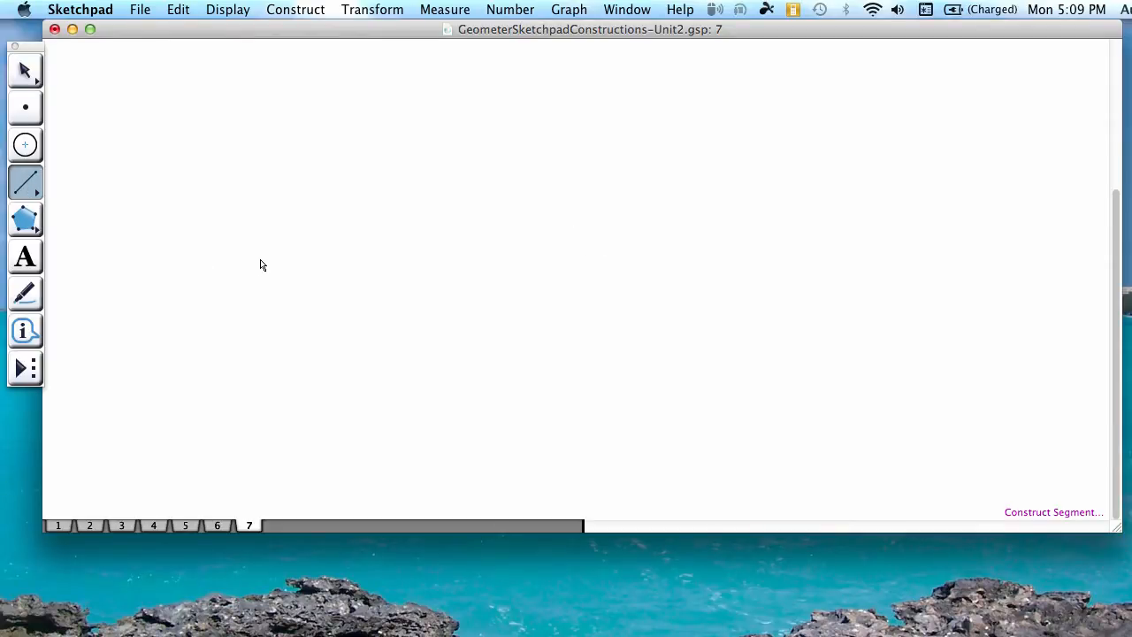
pyautogui.moveTo(287, 266)
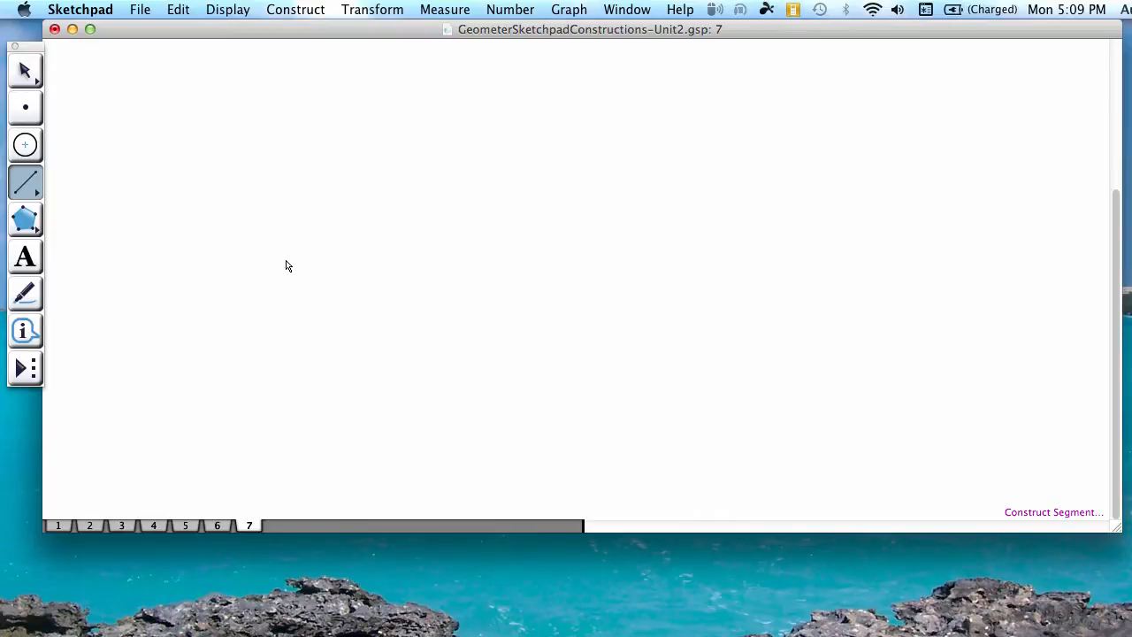
pyautogui.click(222, 216)
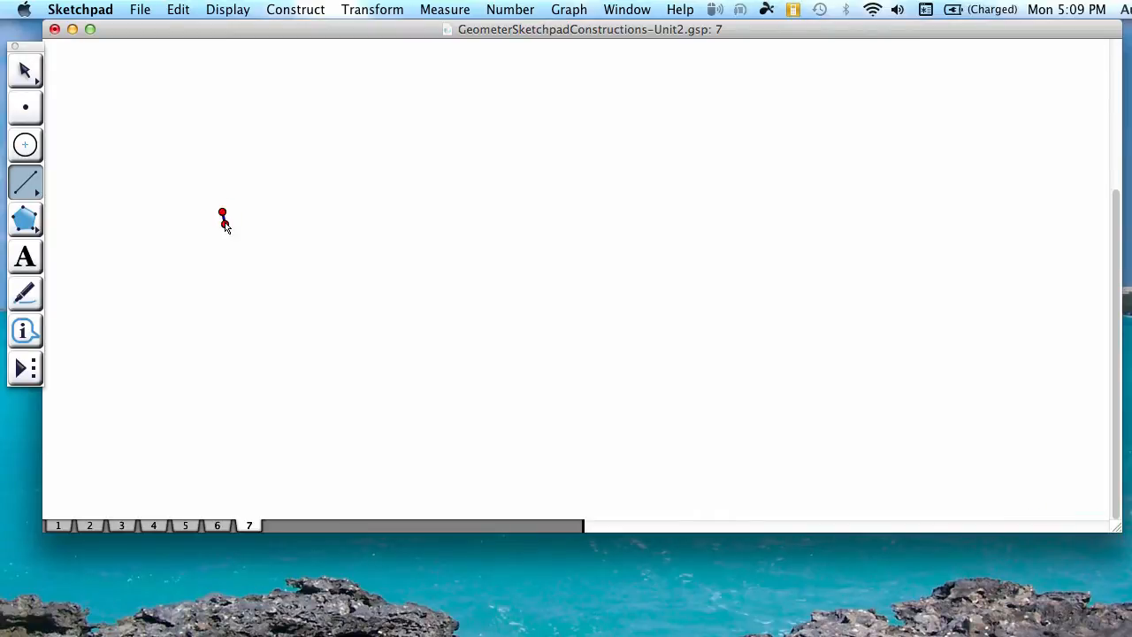
pyautogui.moveTo(222, 214); pyautogui.dragTo(231, 269)
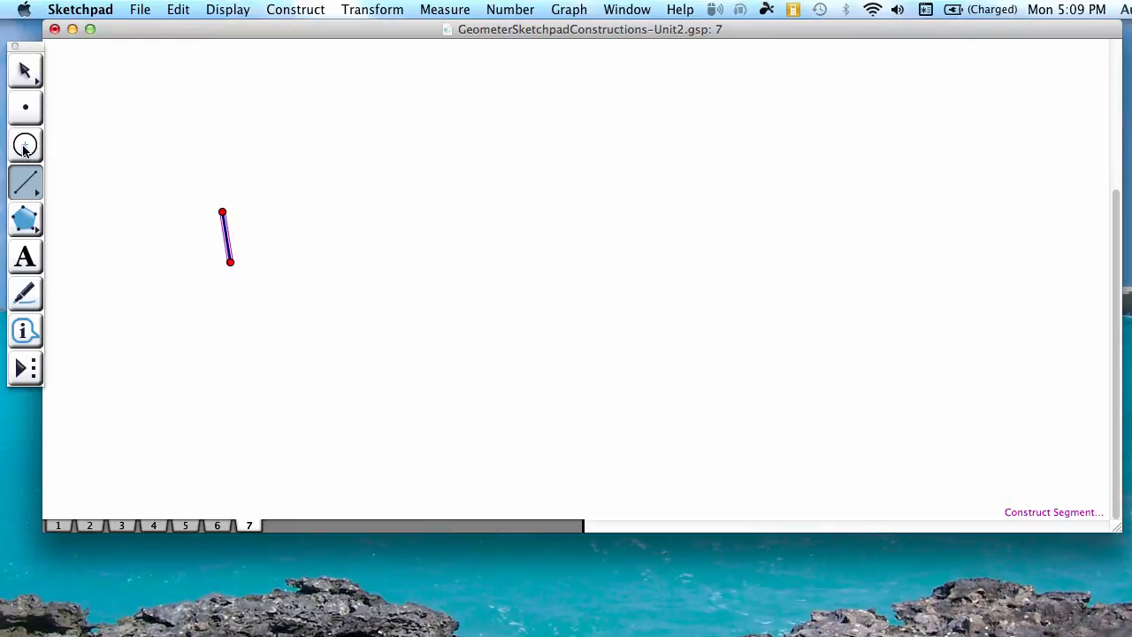
# - Draw circles centred on each endpoint through the other and mark their right intersection
pyautogui.click(25, 145)
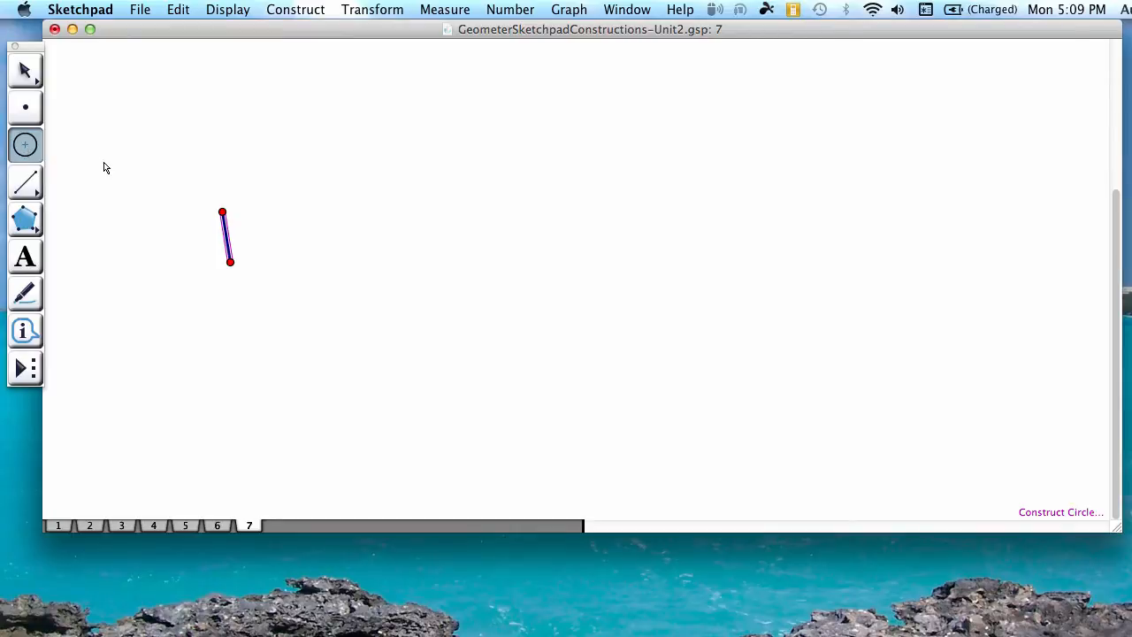
pyautogui.moveTo(211, 212)
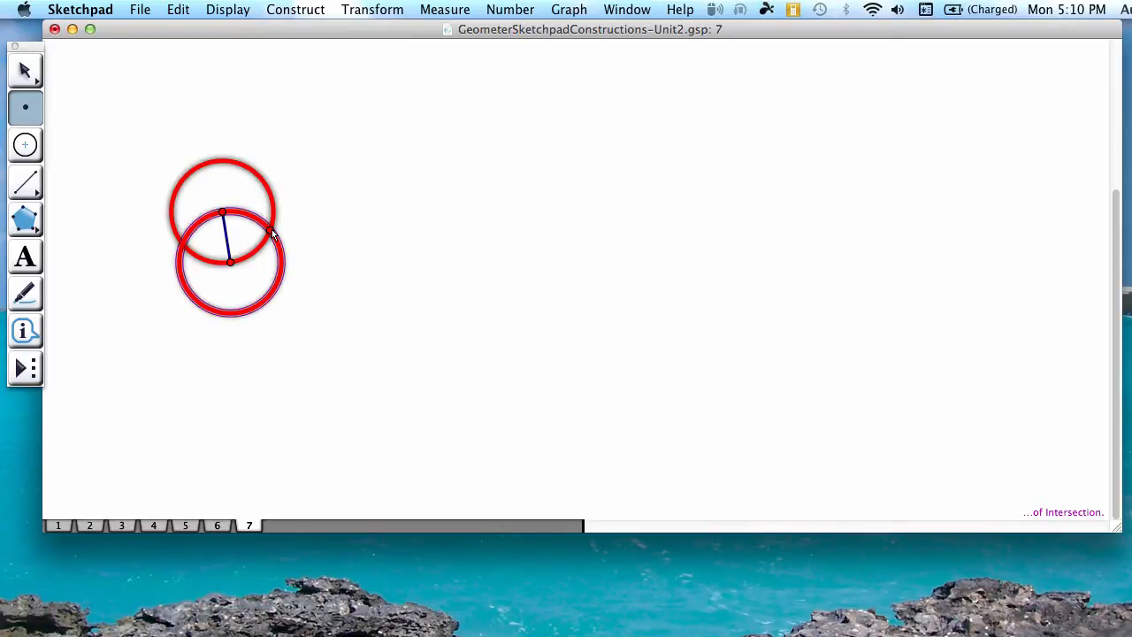
pyautogui.click(269, 230)
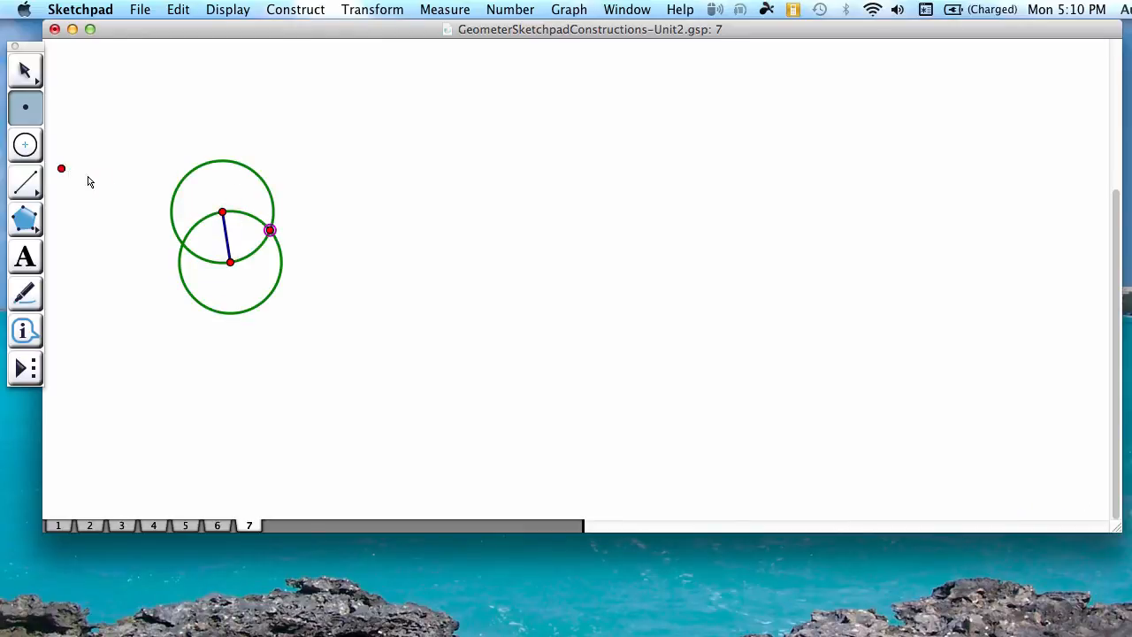
# - Chain further equal circles through neighbouring points, marking each new intersection
pyautogui.click(25, 144)
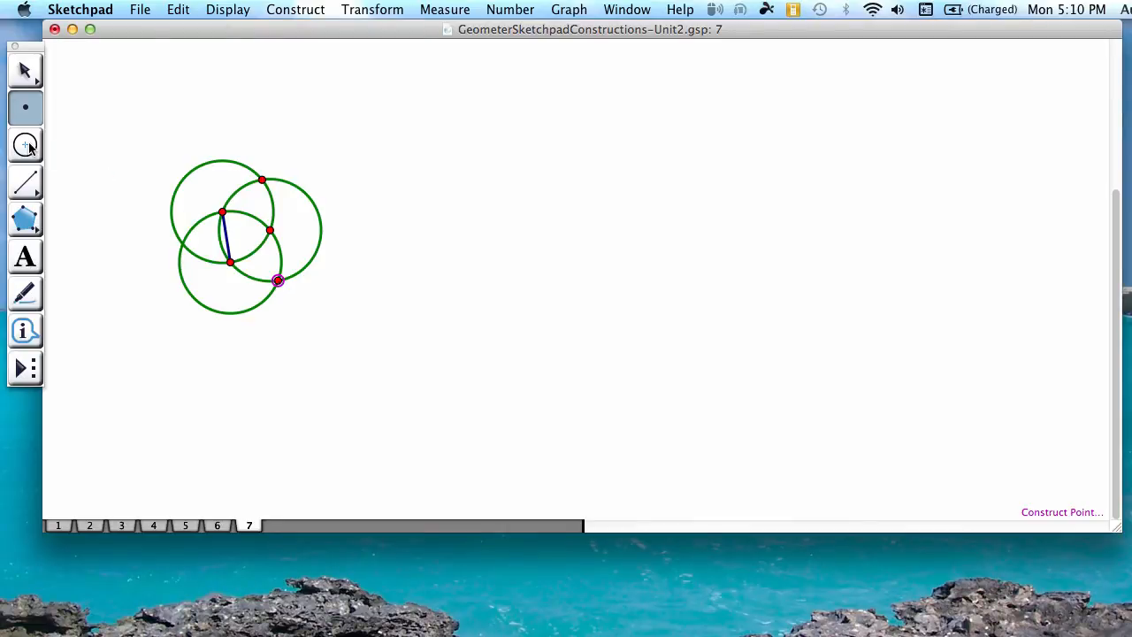
pyautogui.click(25, 145)
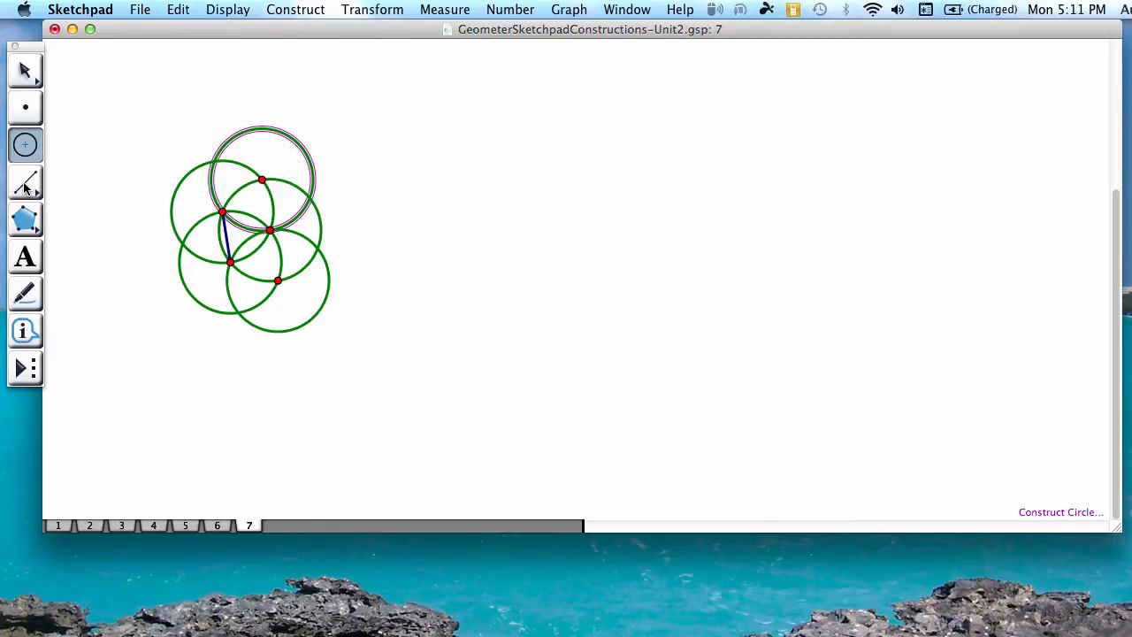
# - Connect the six outer intersection points with segments to form the hexagon
pyautogui.click(25, 183)
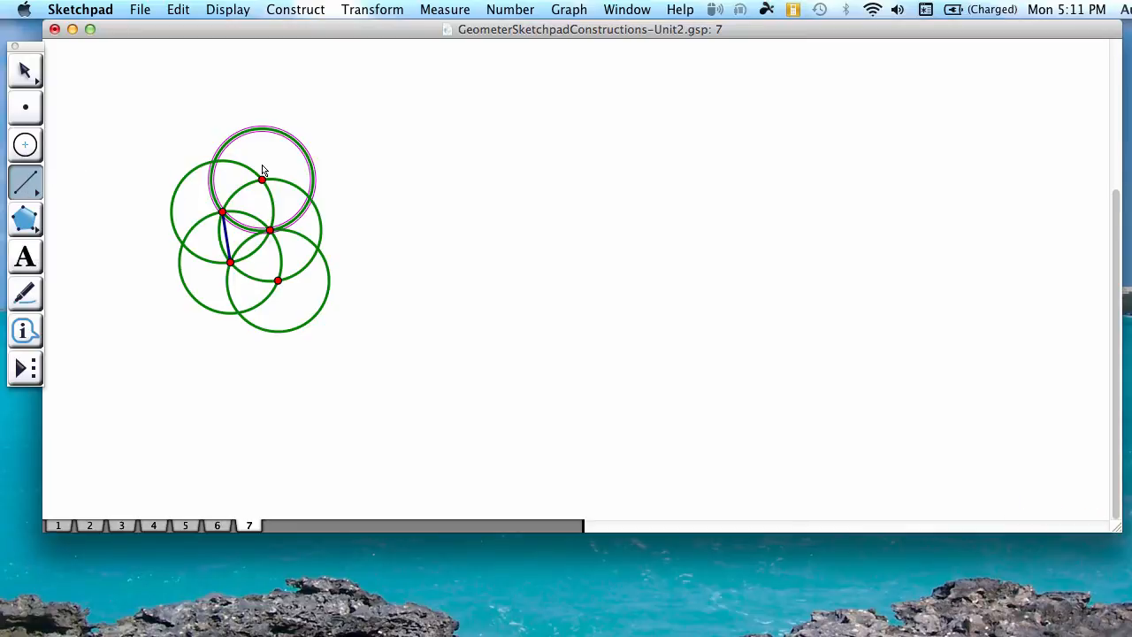
pyautogui.click(229, 261)
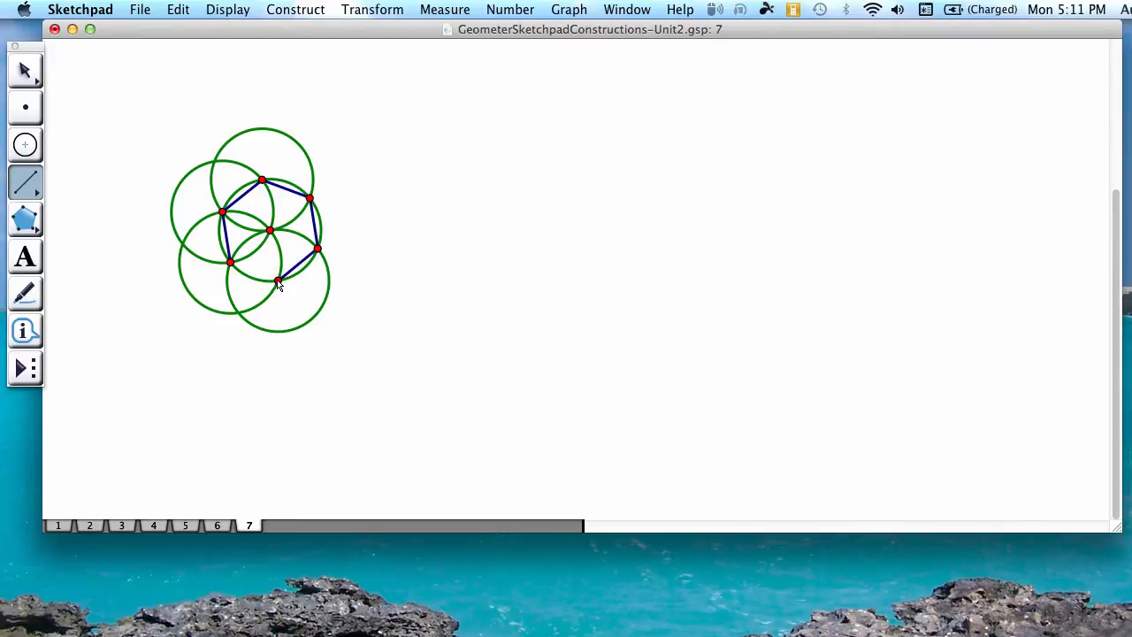
pyautogui.click(252, 270)
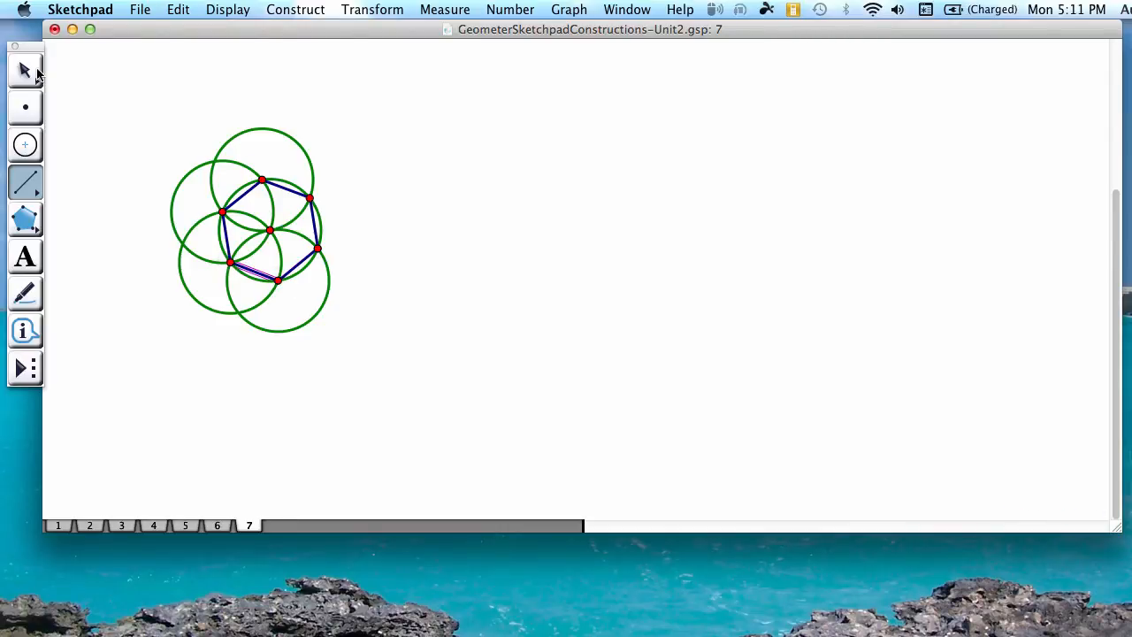
pyautogui.click(252, 270)
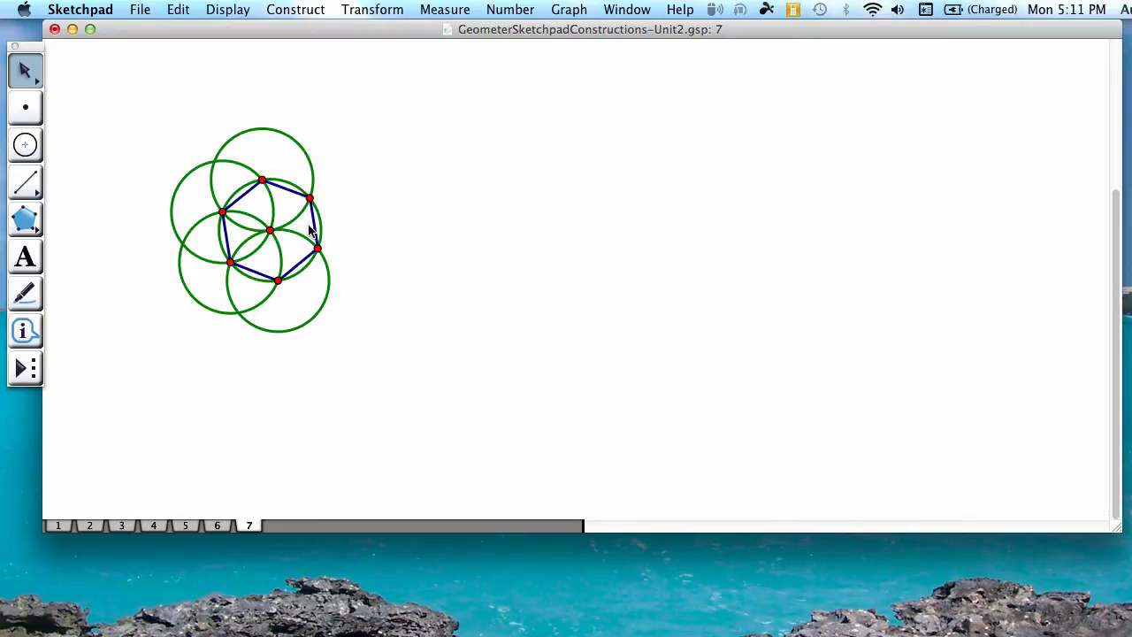
pyautogui.moveTo(297, 301)
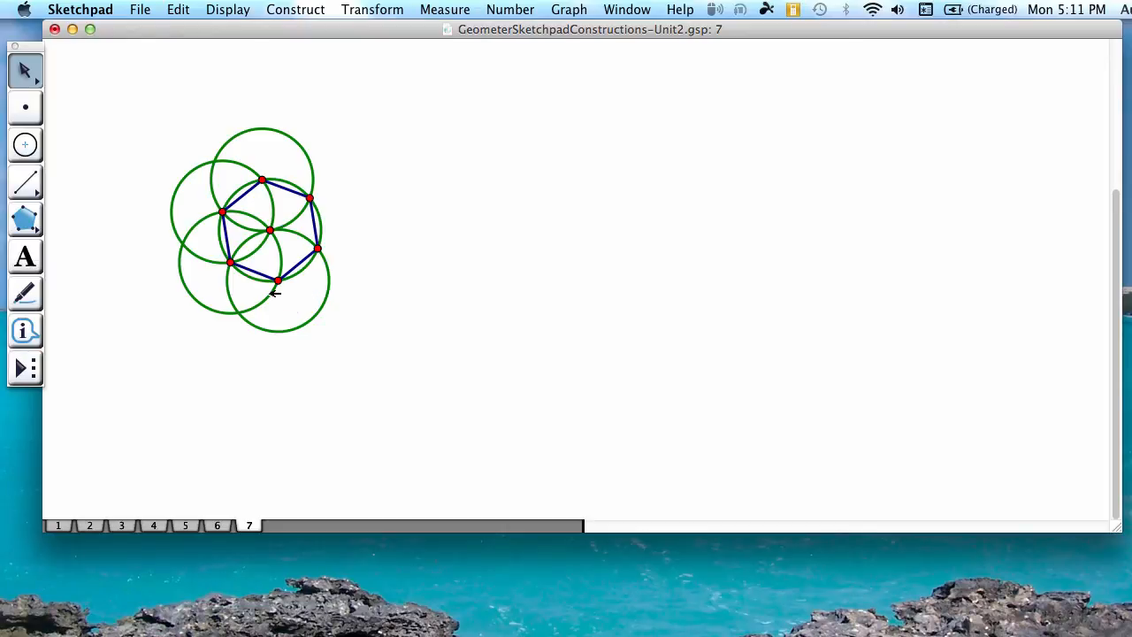
pyautogui.moveTo(239, 259)
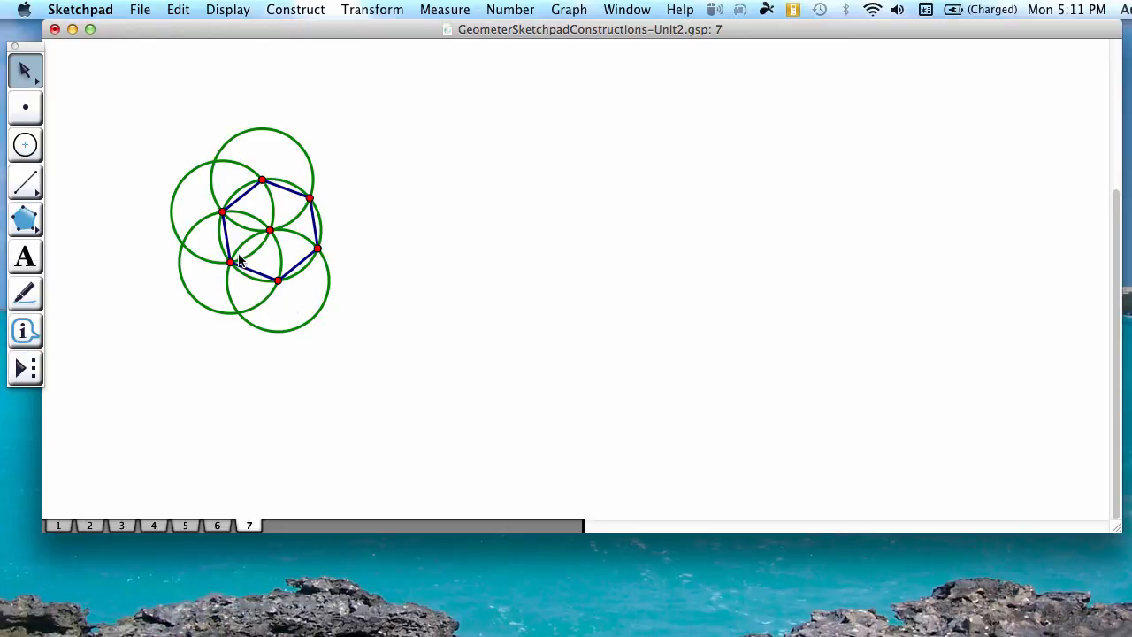
pyautogui.moveTo(243, 253)
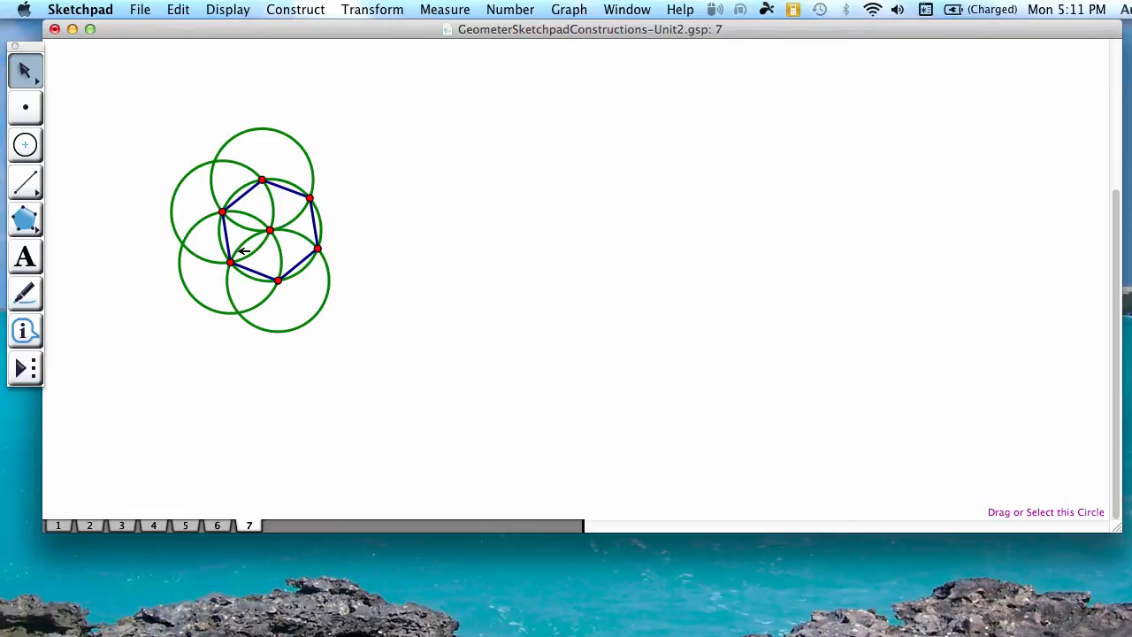
pyautogui.moveTo(385, 329)
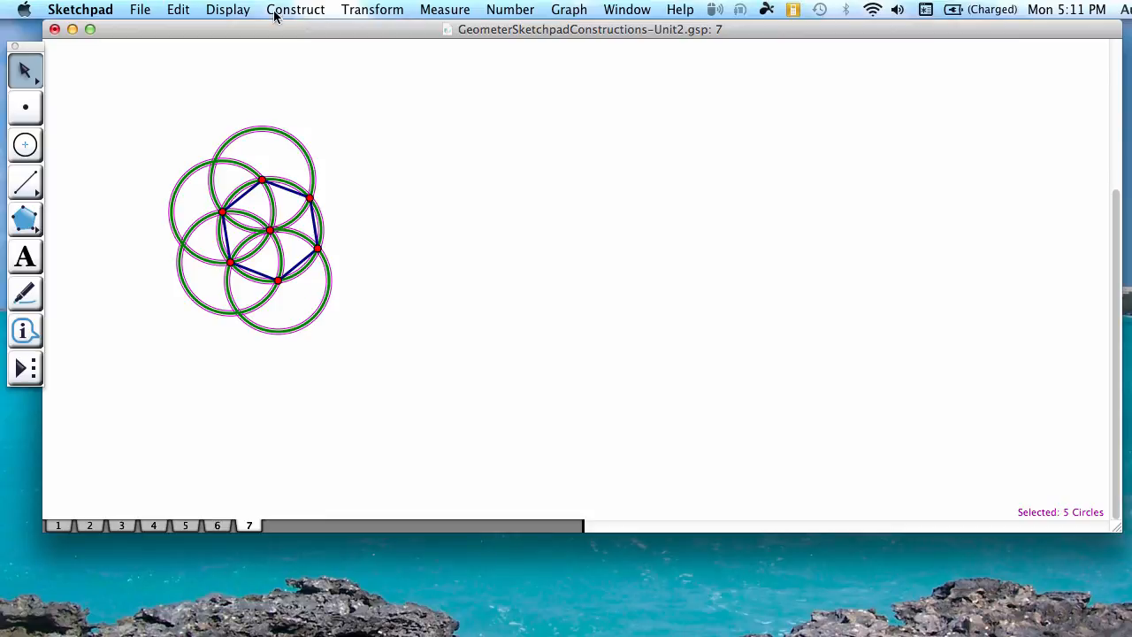
# - Hide the five selected construction circles from the Display menu
pyautogui.click(228, 10)
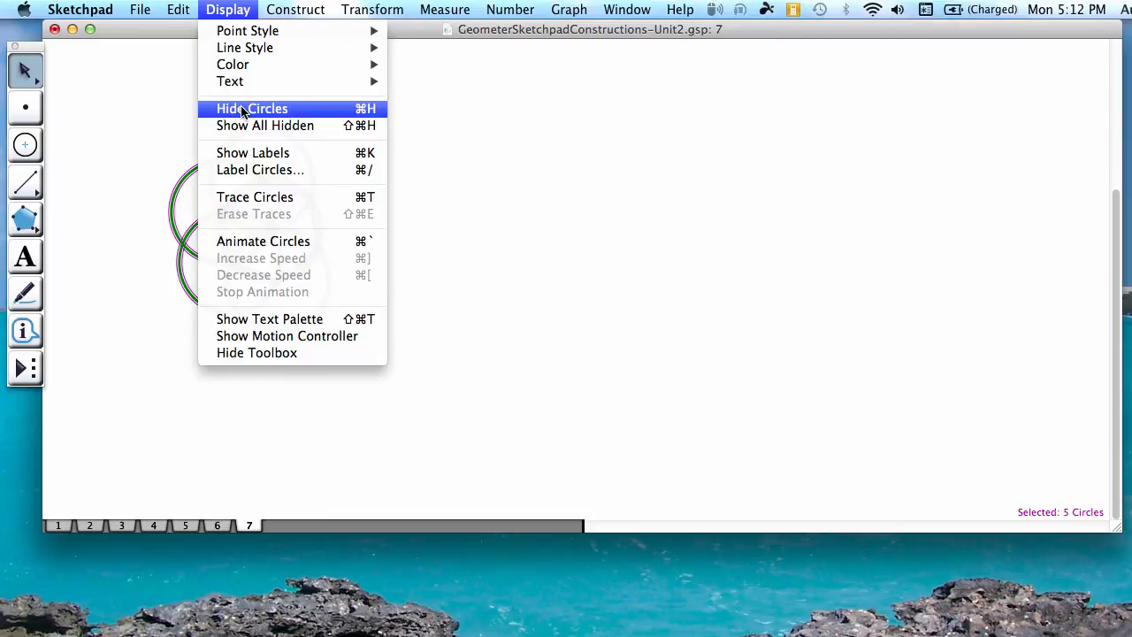
pyautogui.click(252, 108)
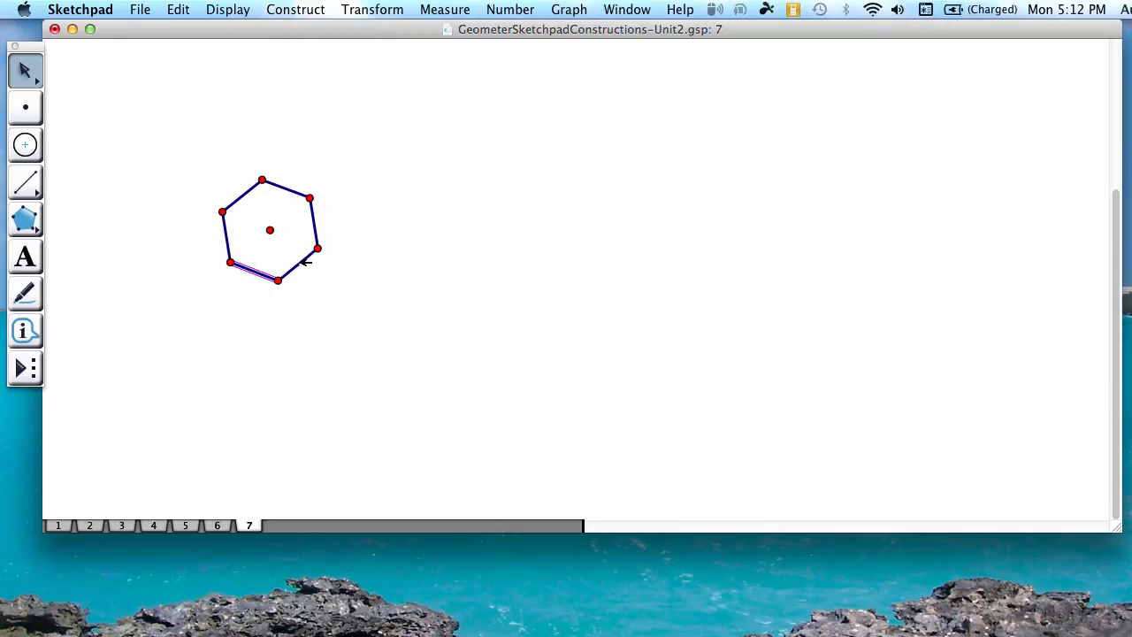
pyautogui.moveTo(292, 192)
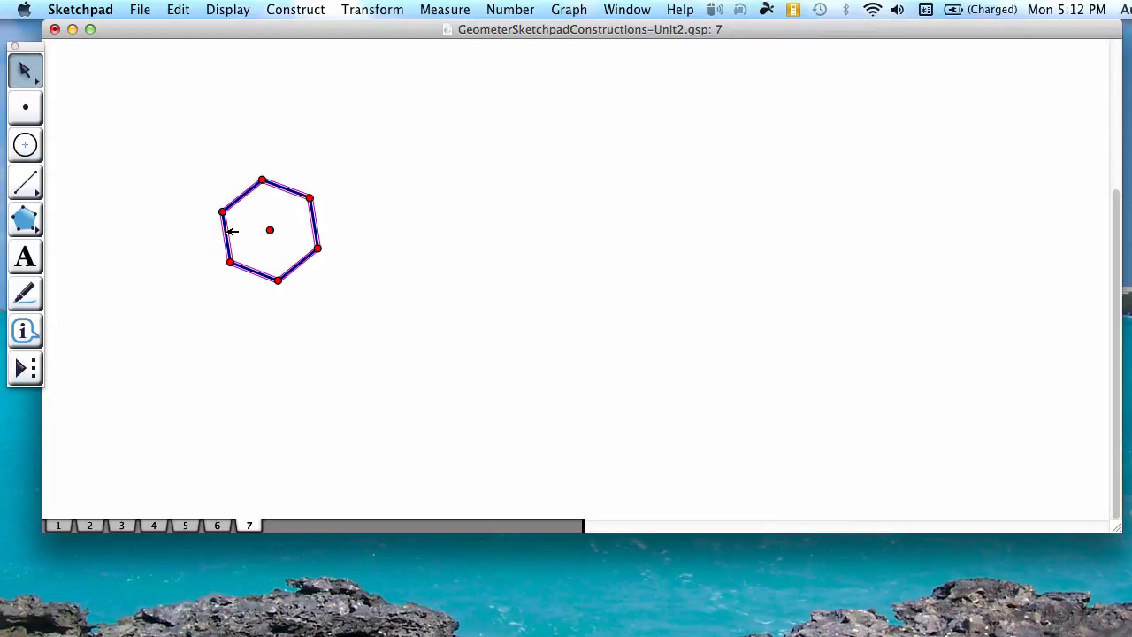
# - Measure the lengths of the six selected hexagon sides, each 2.04 cm
pyautogui.click(444, 10)
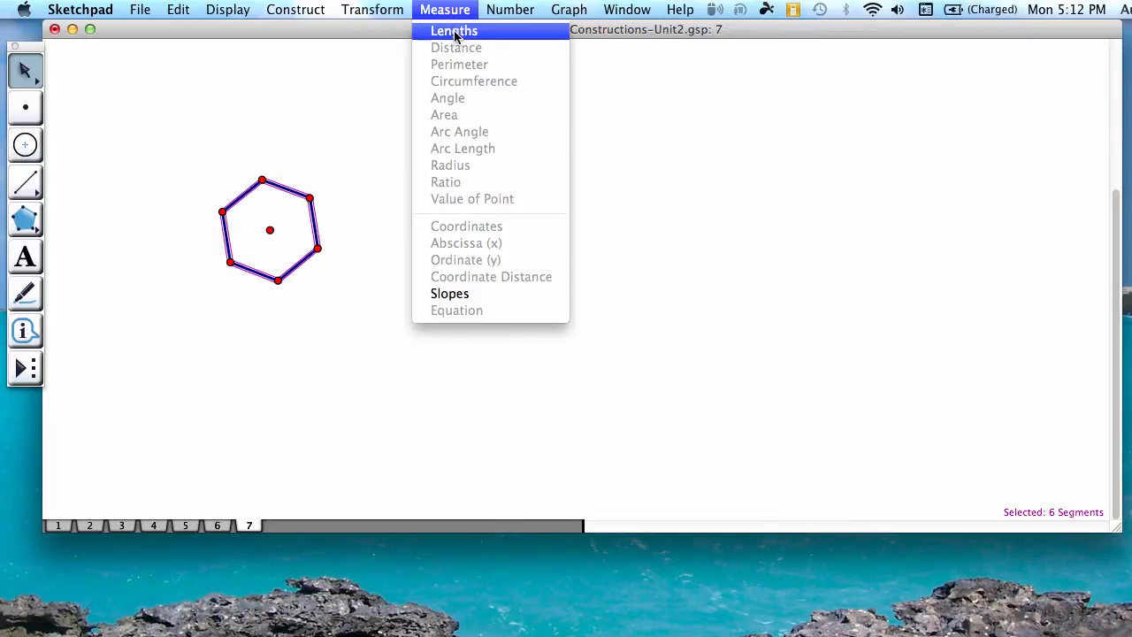
pyautogui.click(454, 30)
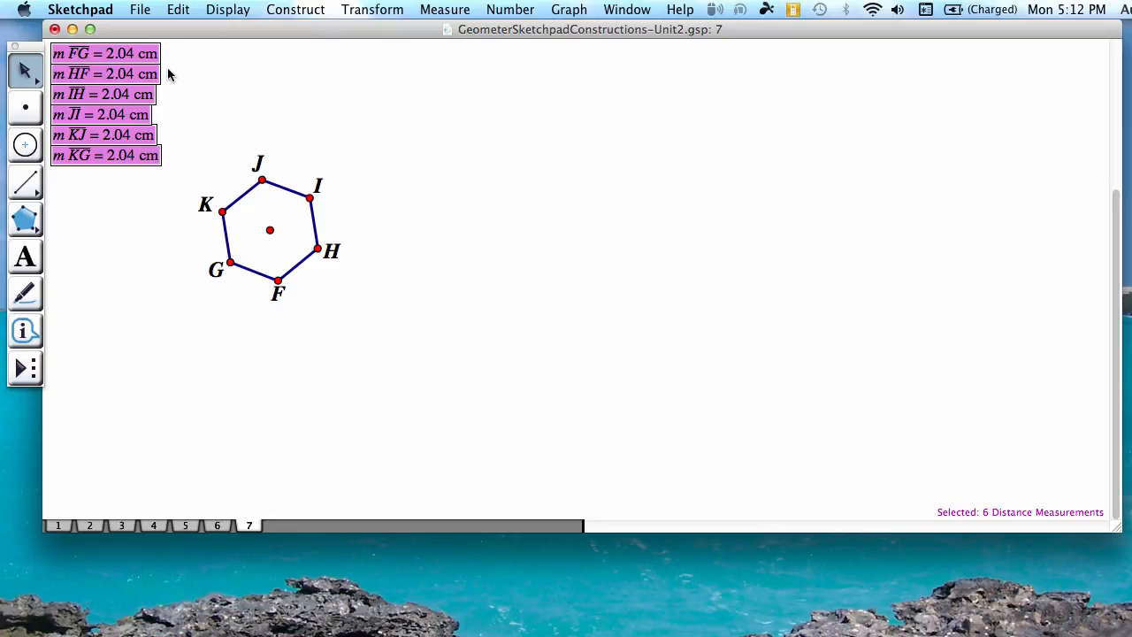
pyautogui.moveTo(130, 201)
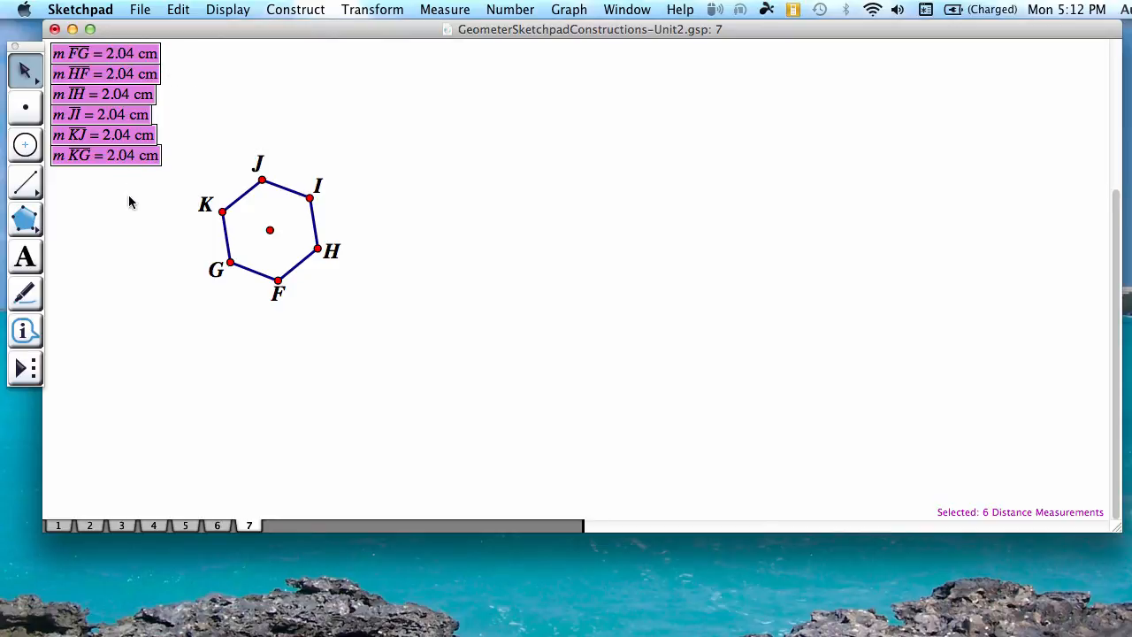